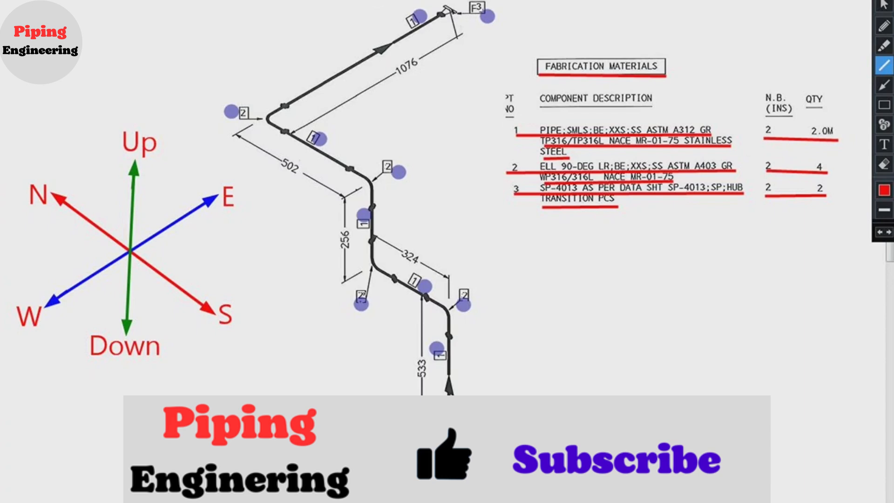
Draw short red lines under the N, E, Up, W, S and Down compass labels
left_click(616, 458)
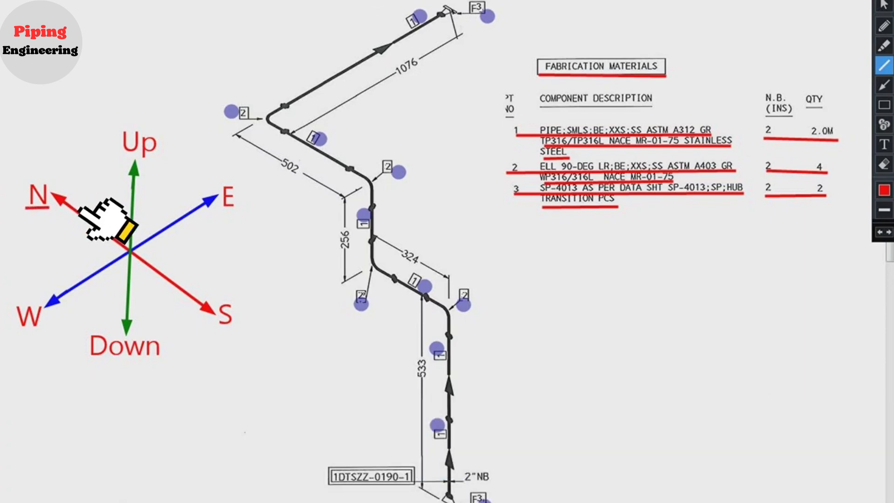
mouse_move(99, 206)
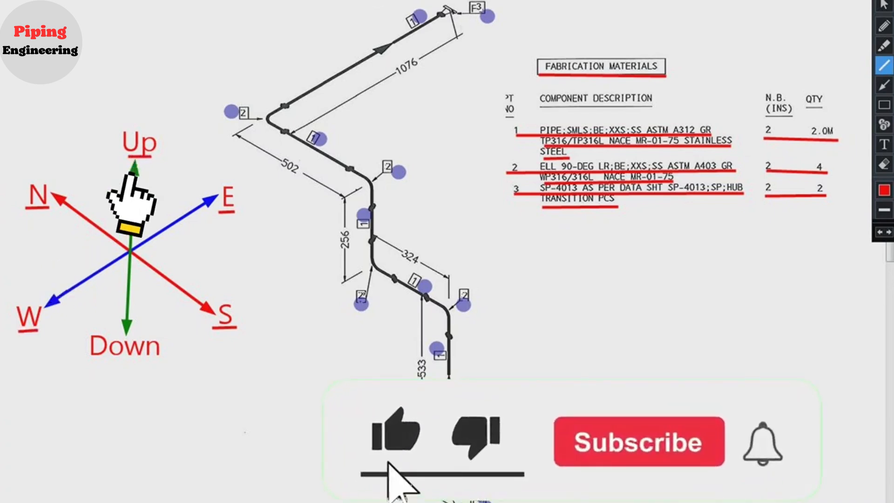
left_click(638, 442)
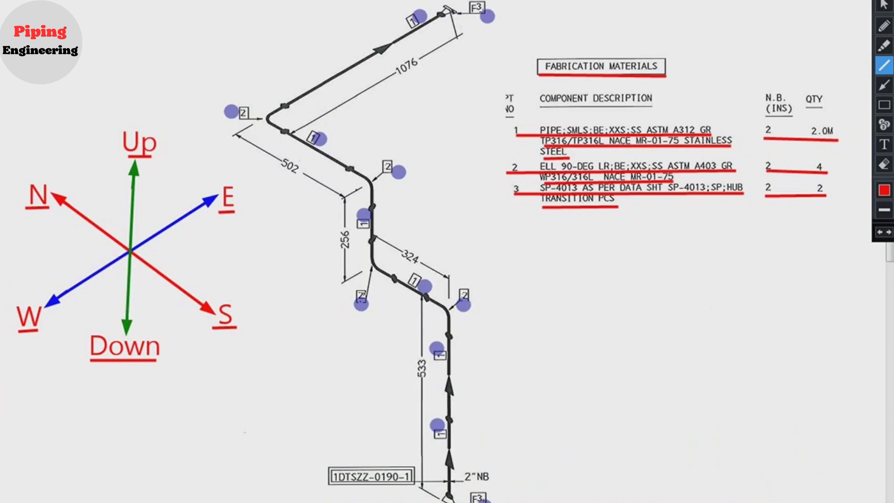
With the arrow tool, draw a red arrow up the bottom vertical pipe toward the first bend
left_click(883, 104)
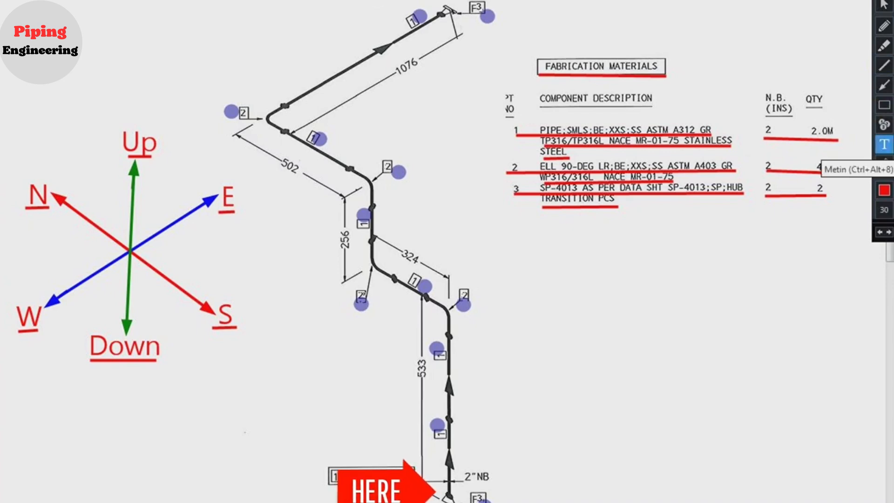
left_click(883, 104)
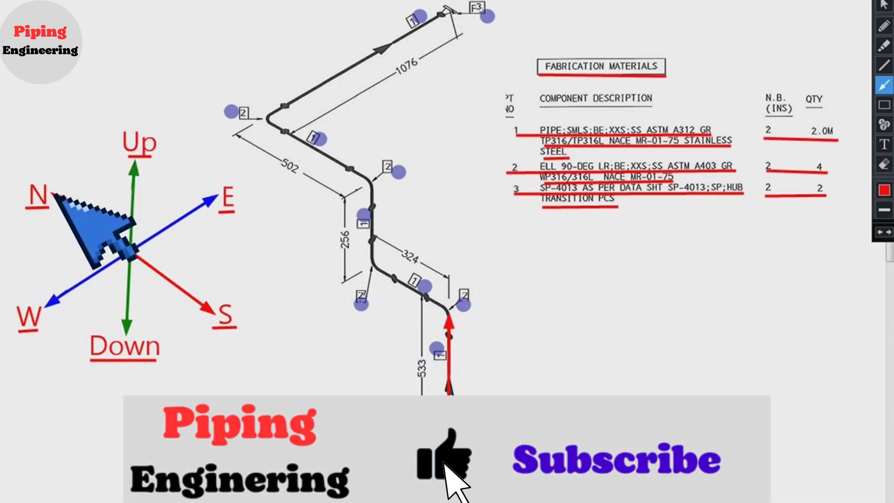
Draw red arrows along each remaining pipe segment, through every bend, to the F3 top end
left_click(448, 462)
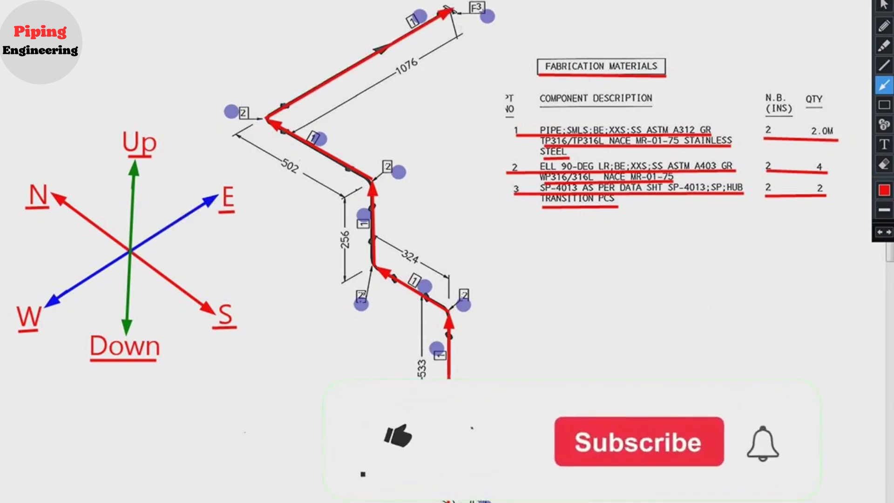
left_click(397, 436)
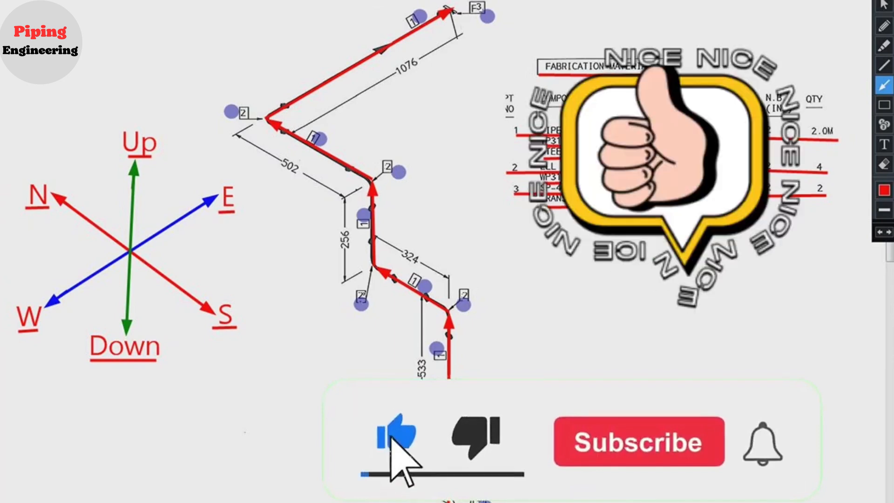
left_click(638, 441)
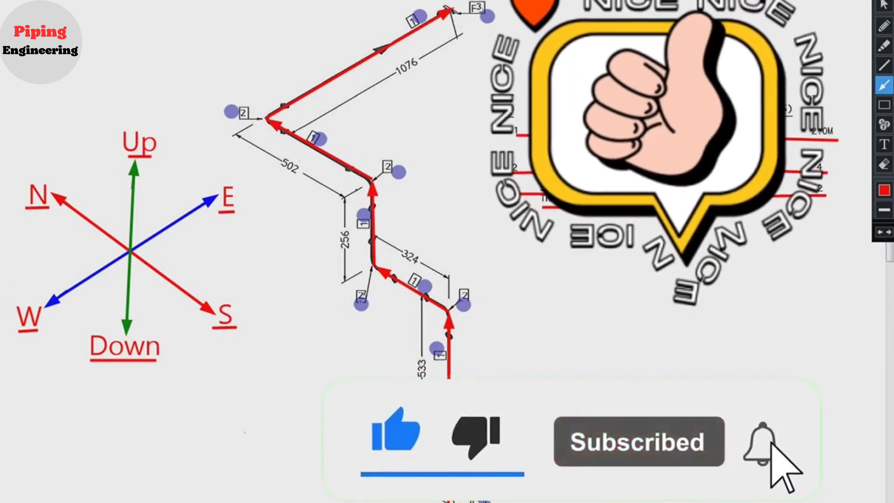